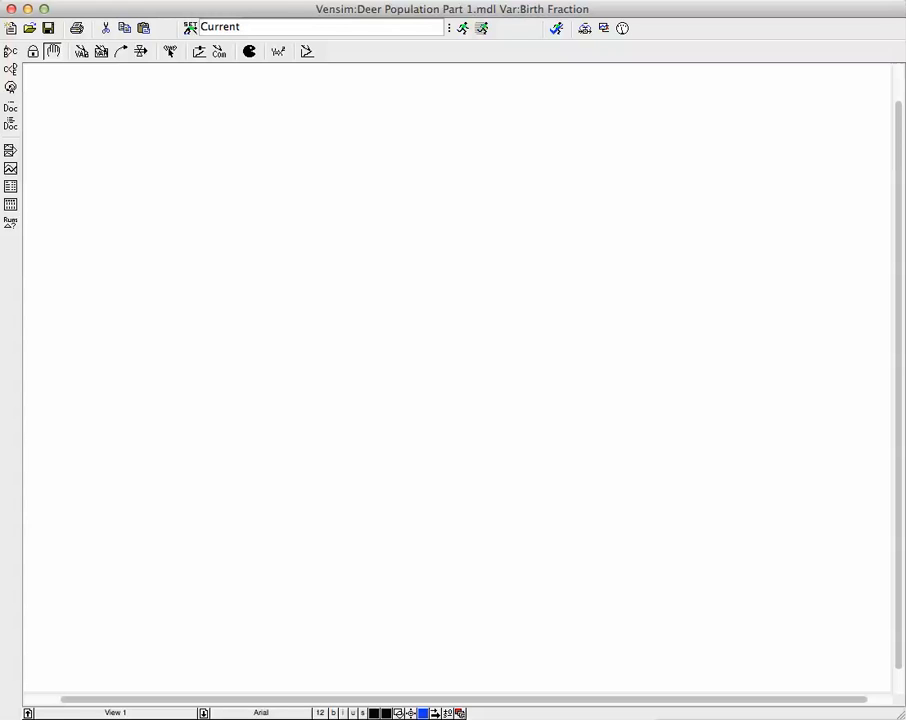
# Step: Add a stock named Population at the centre of the diagram
pyautogui.click(100, 51)
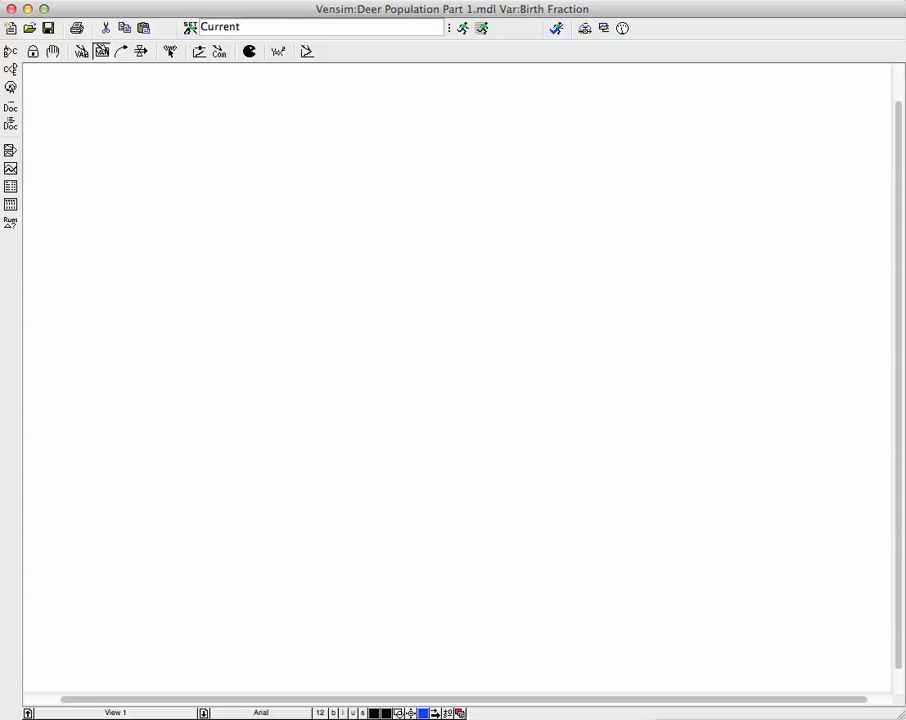
pyautogui.click(440, 293)
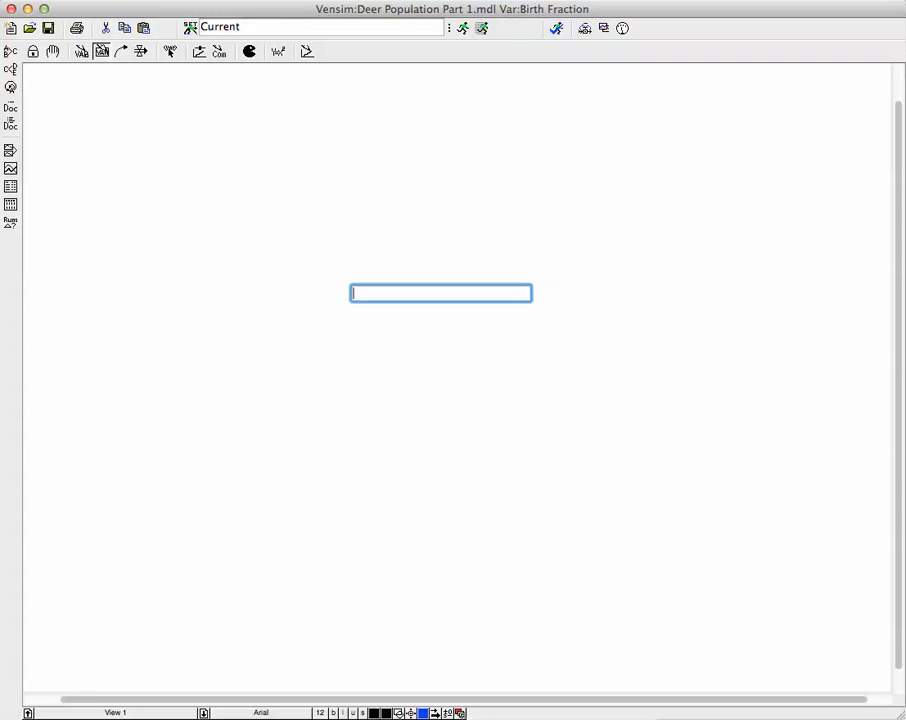
pyautogui.write('Pop')
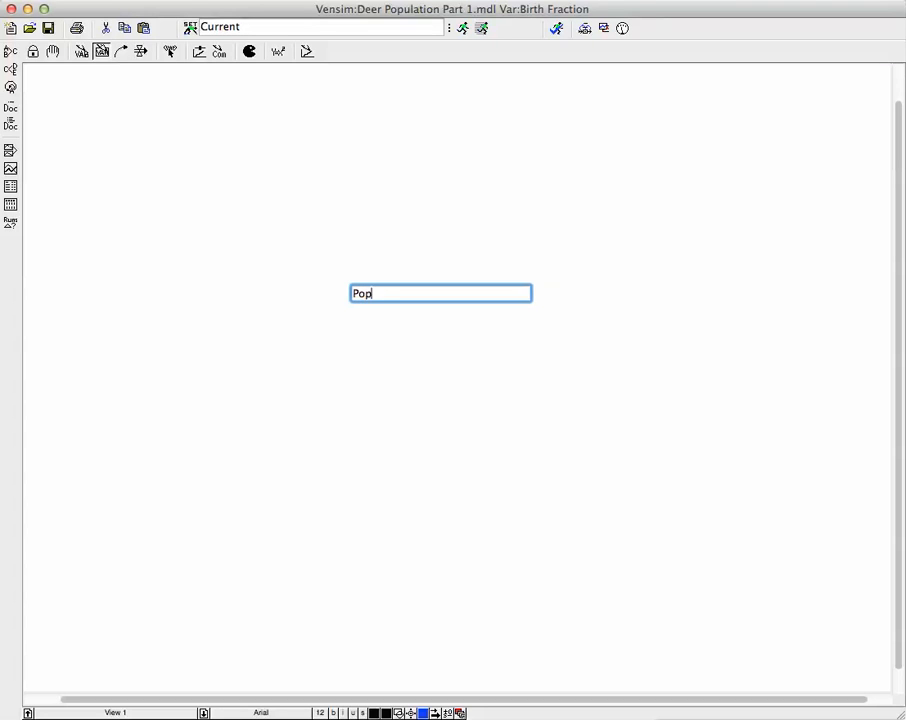
pyautogui.write('ulation')
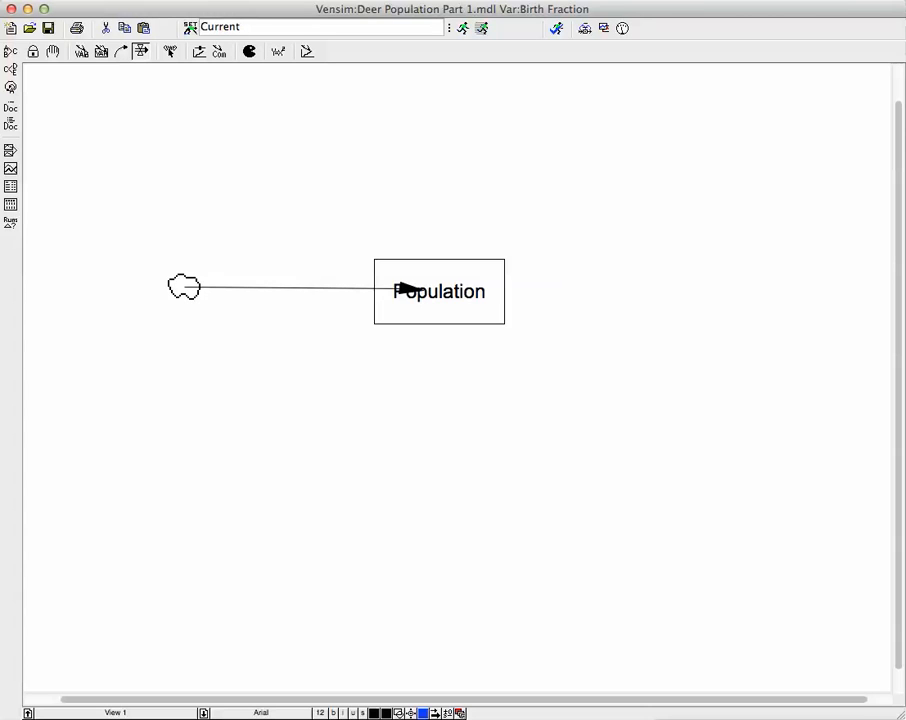
# Step: Finish the inflow pipe into Population and name the rate Births
pyautogui.click(287, 289)
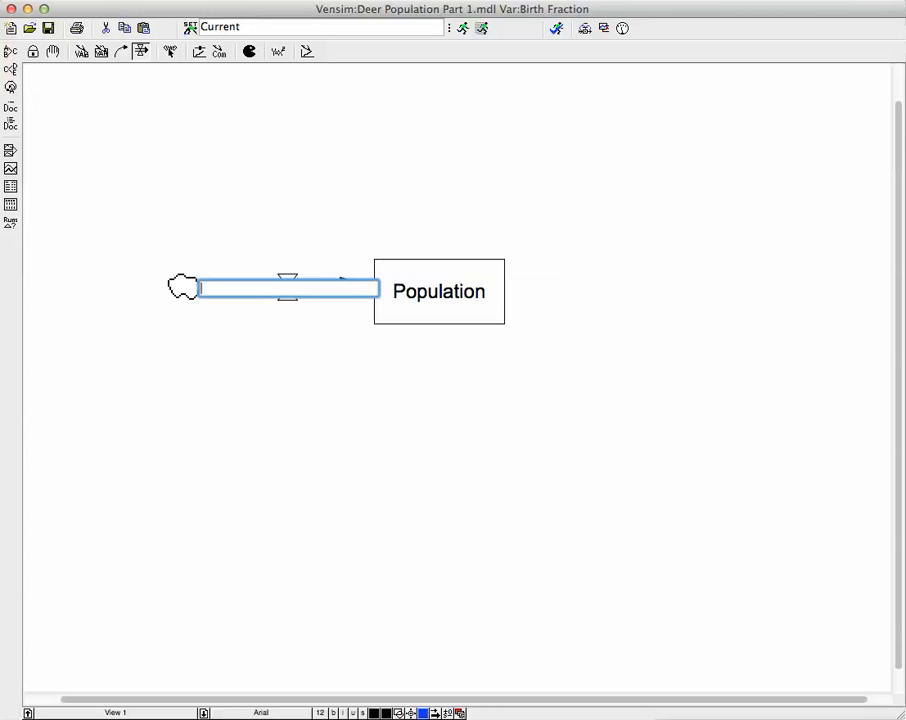
pyautogui.write('Births')
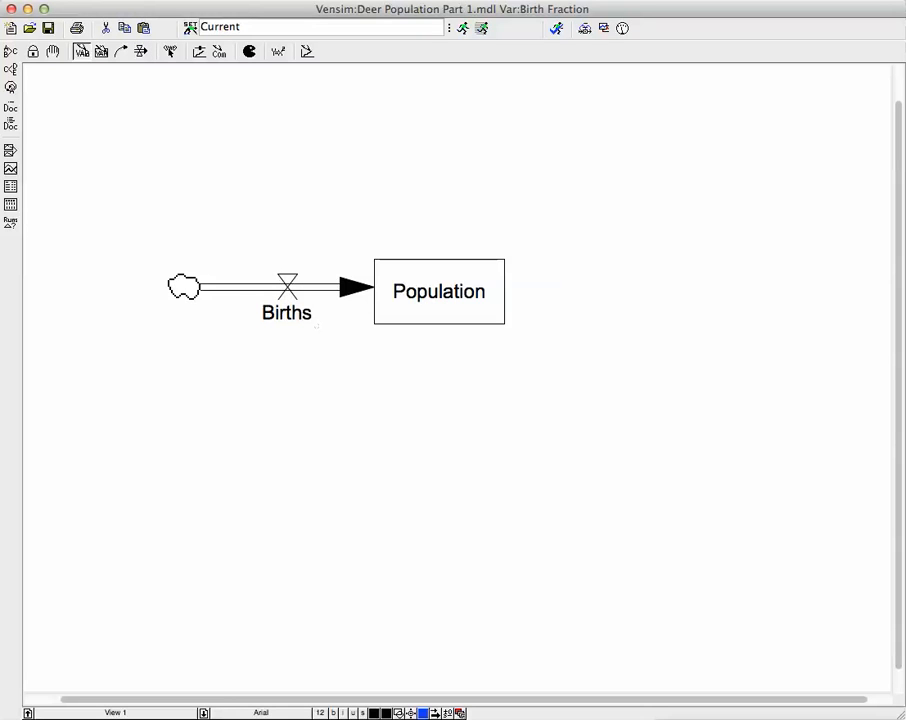
# Step: Place a Birth Fraction variable below the Births flow
pyautogui.click(205, 415)
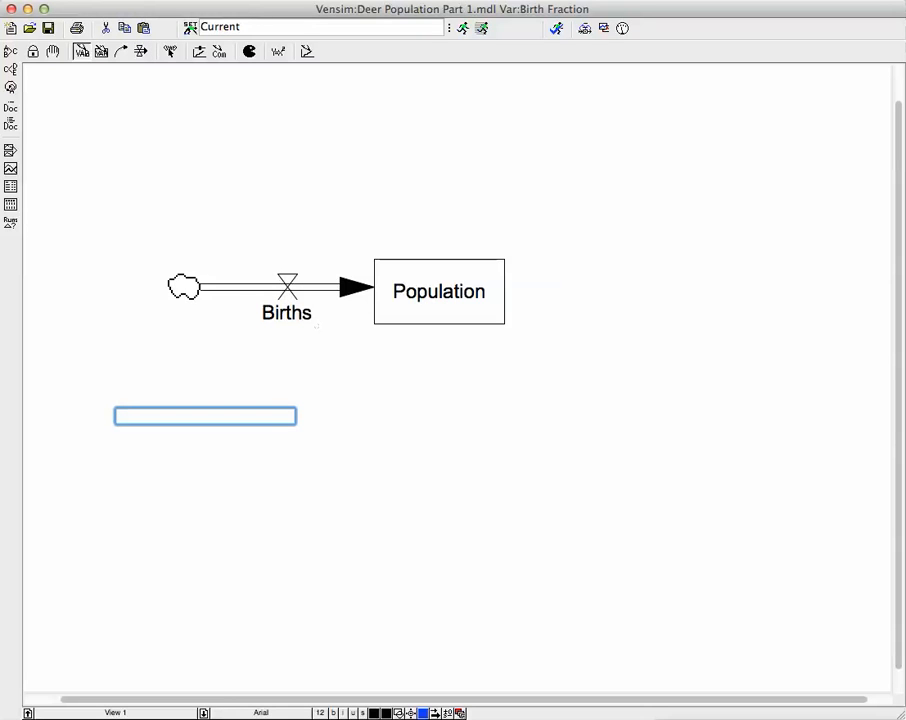
pyautogui.write('Birth')
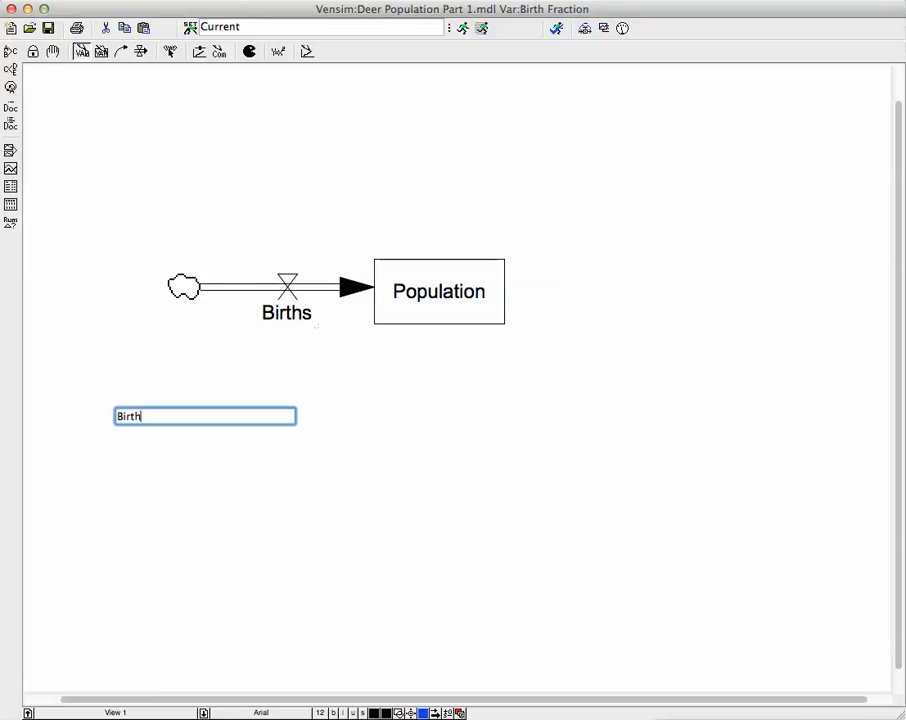
pyautogui.write('Fraction')
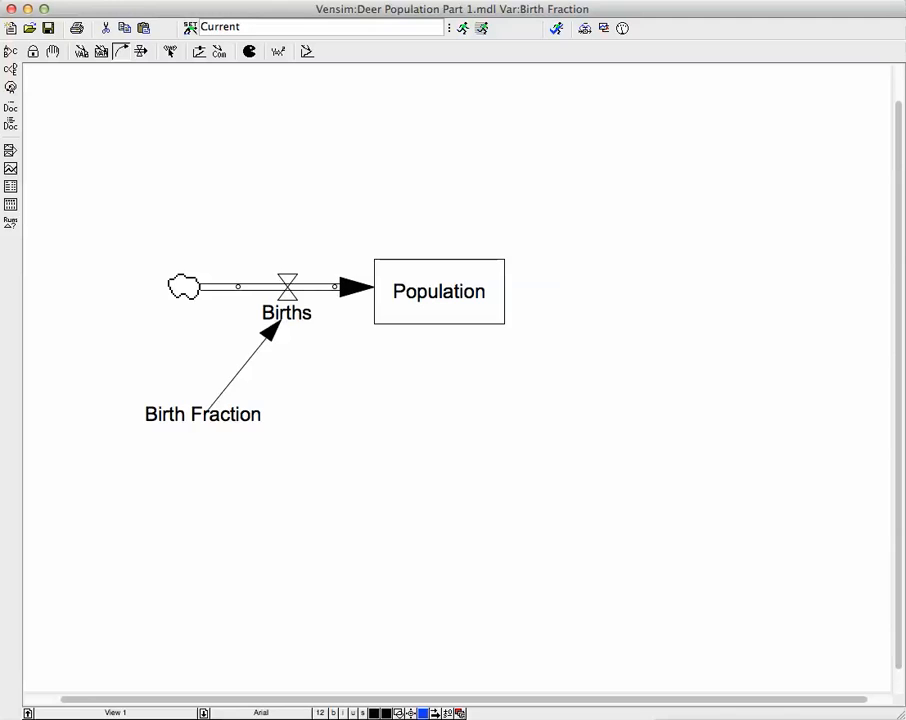
# Step: Curve the Birth Fraction arrow and add an arrow from Population to Births
pyautogui.click(235, 370)
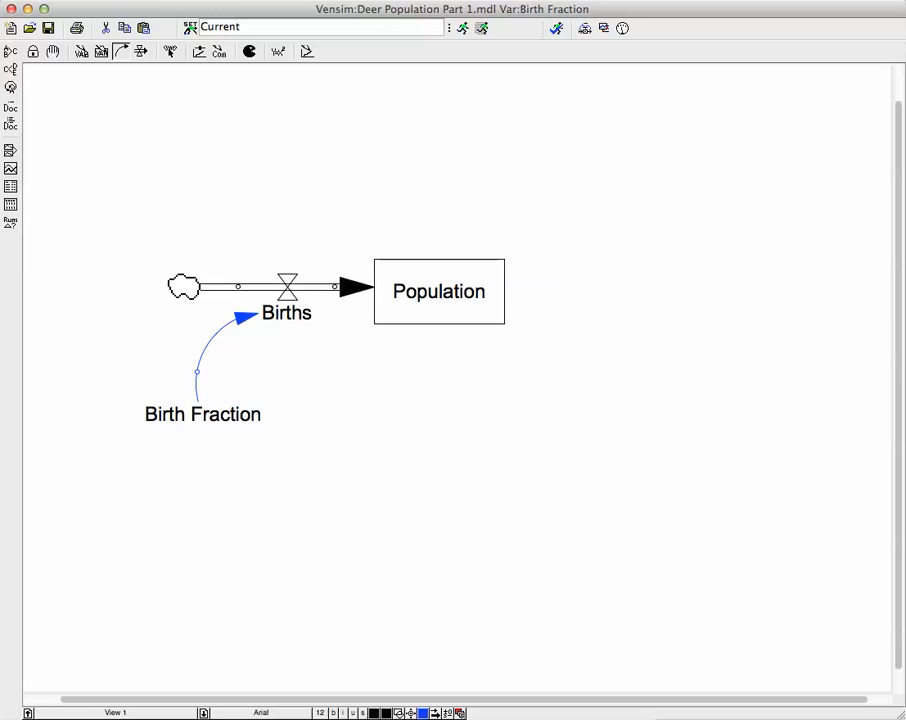
pyautogui.click(438, 291)
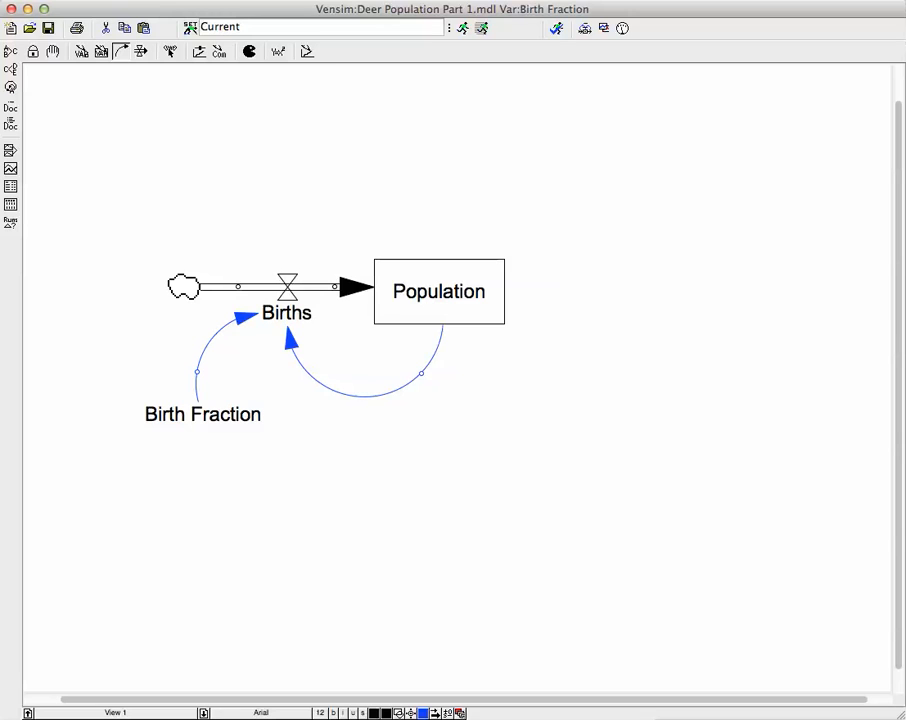
pyautogui.moveTo(278, 51)
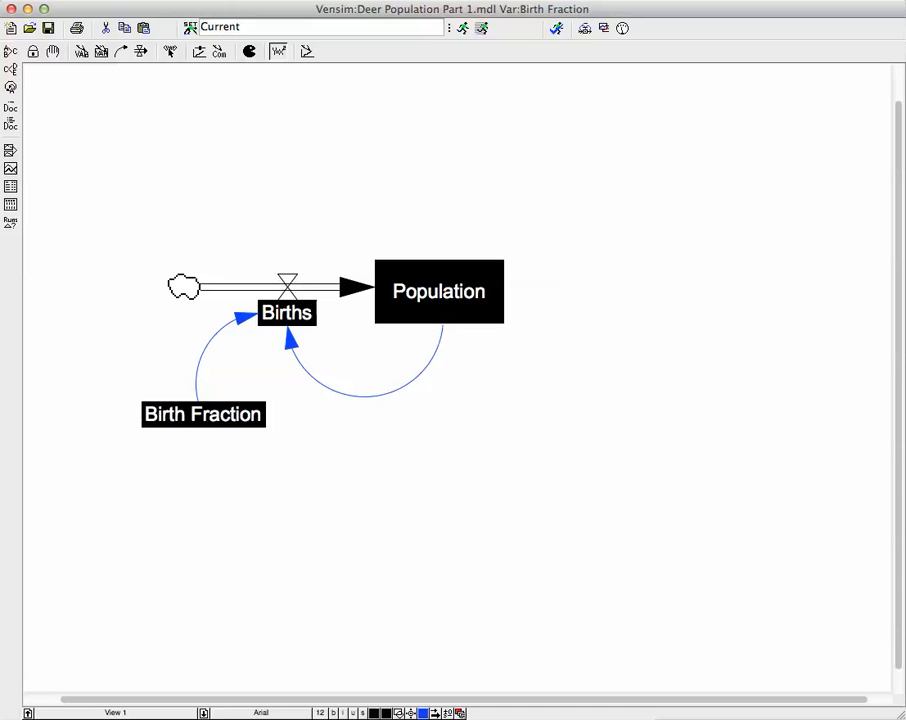
# Step: Enter Population * Birth Fraction as the Births equation and confirm it
pyautogui.doubleClick(287, 312)
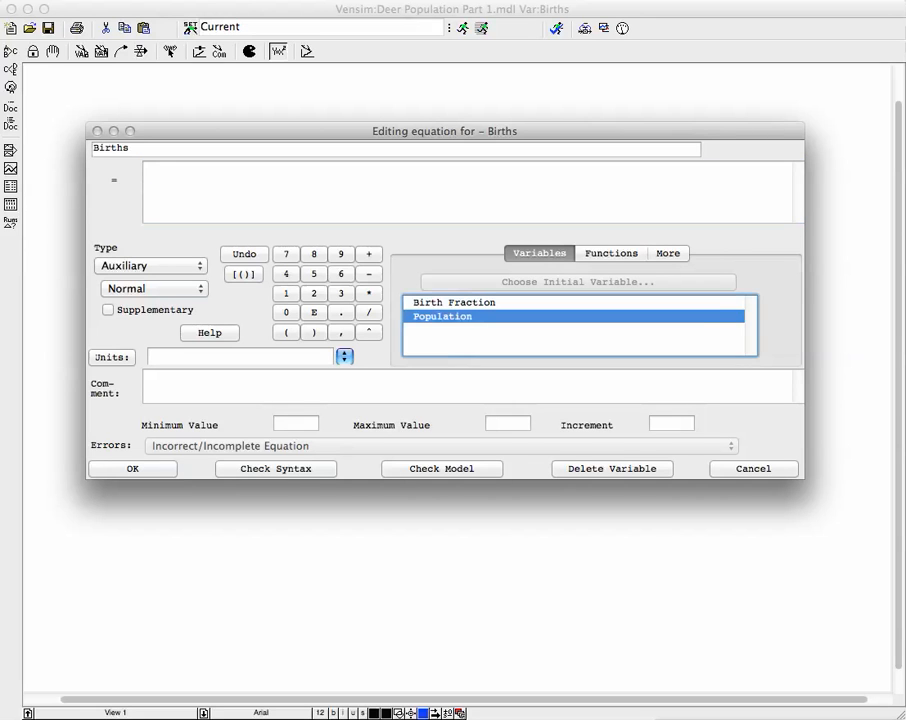
pyautogui.doubleClick(442, 316)
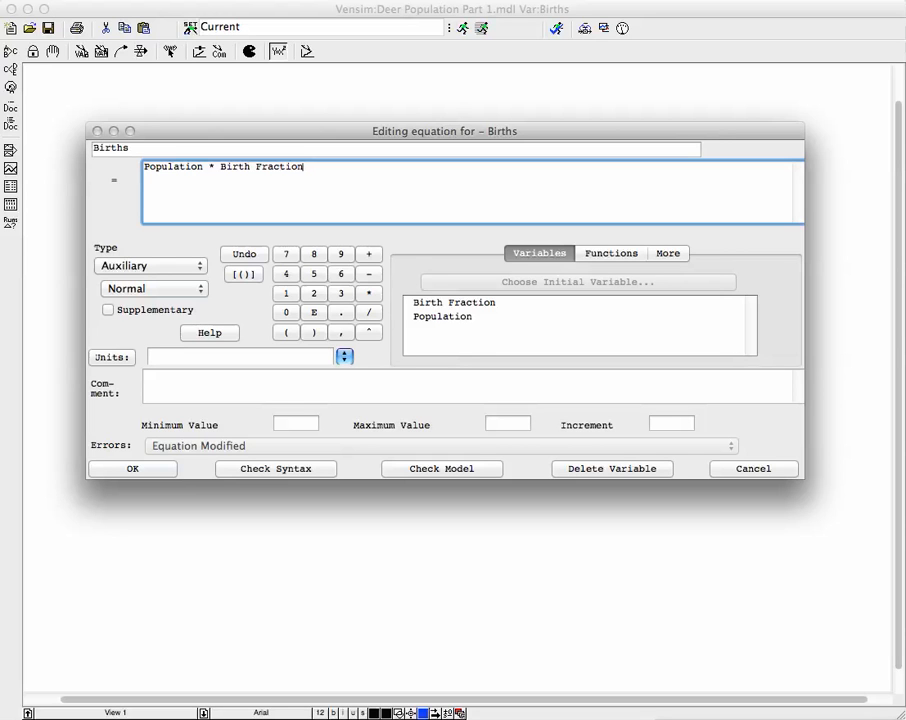
pyautogui.click(132, 468)
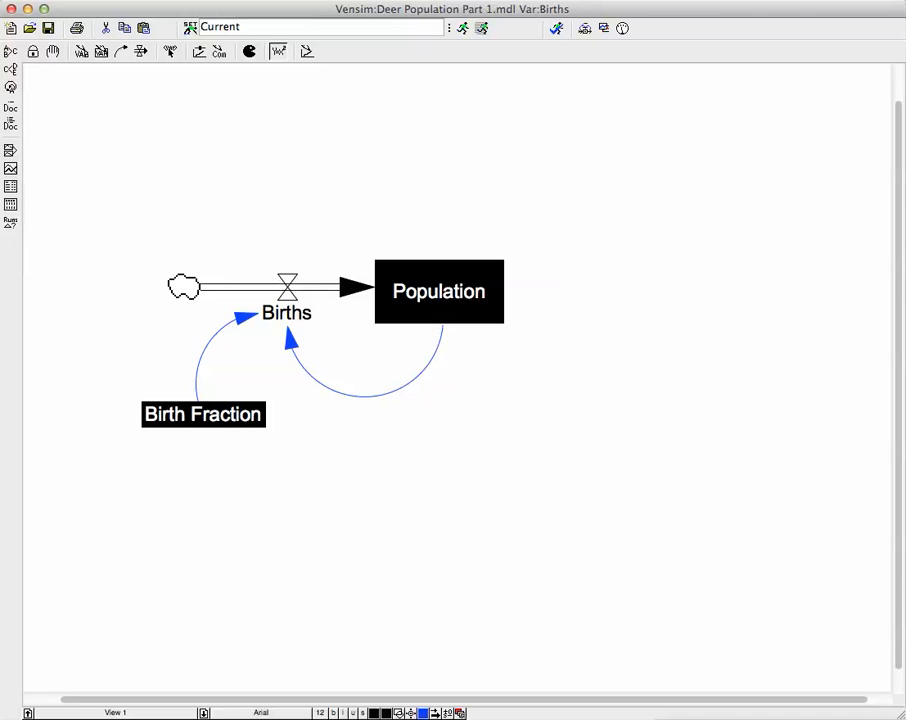
# Step: Set Birth Fraction to the constant 15/1000
pyautogui.doubleClick(203, 414)
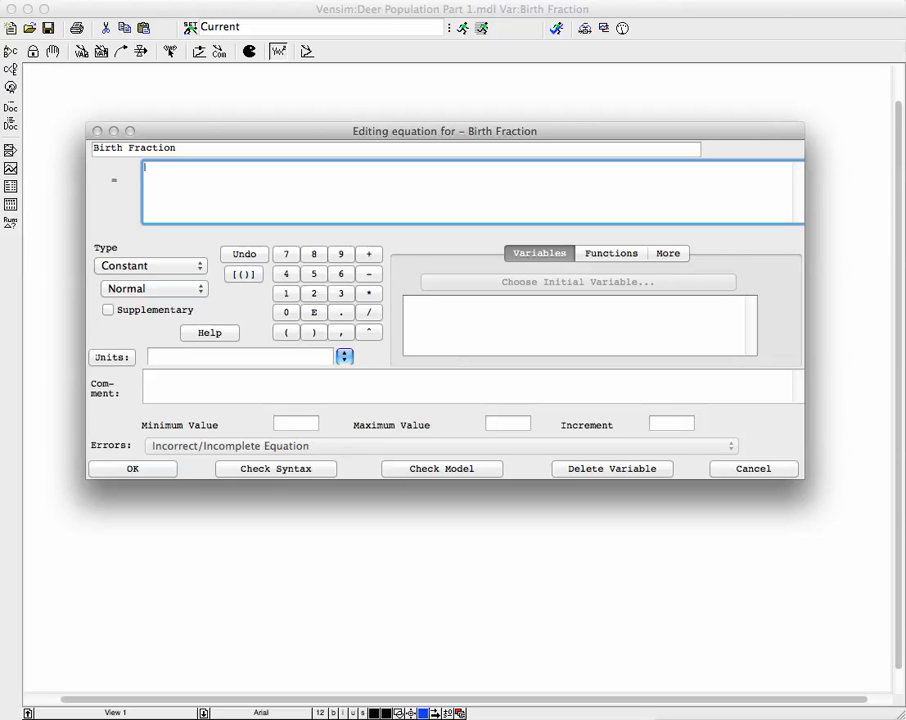
pyautogui.write('15/')
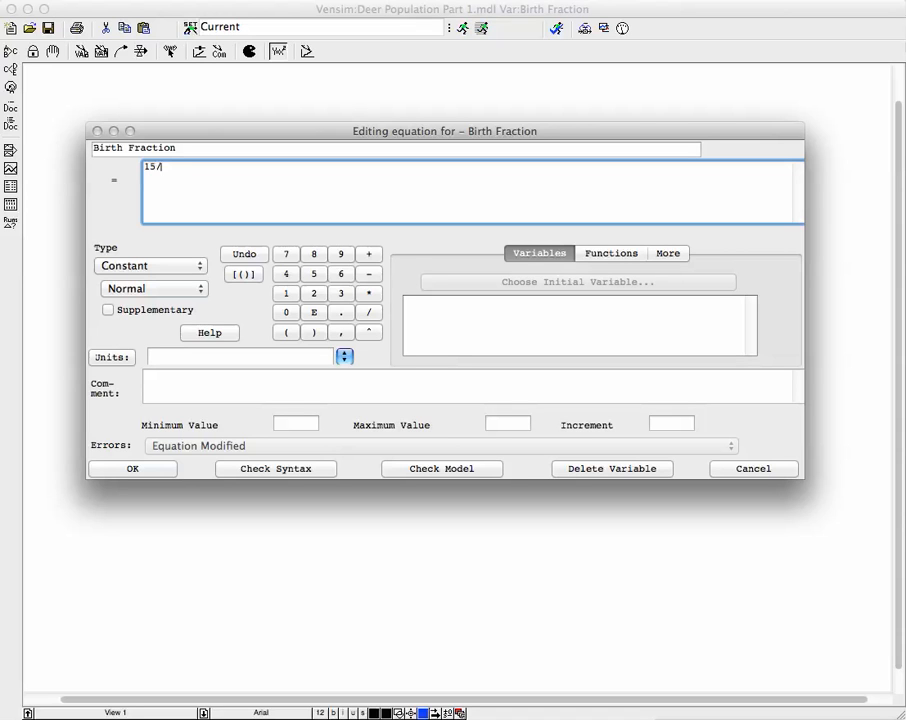
pyautogui.write('1000')
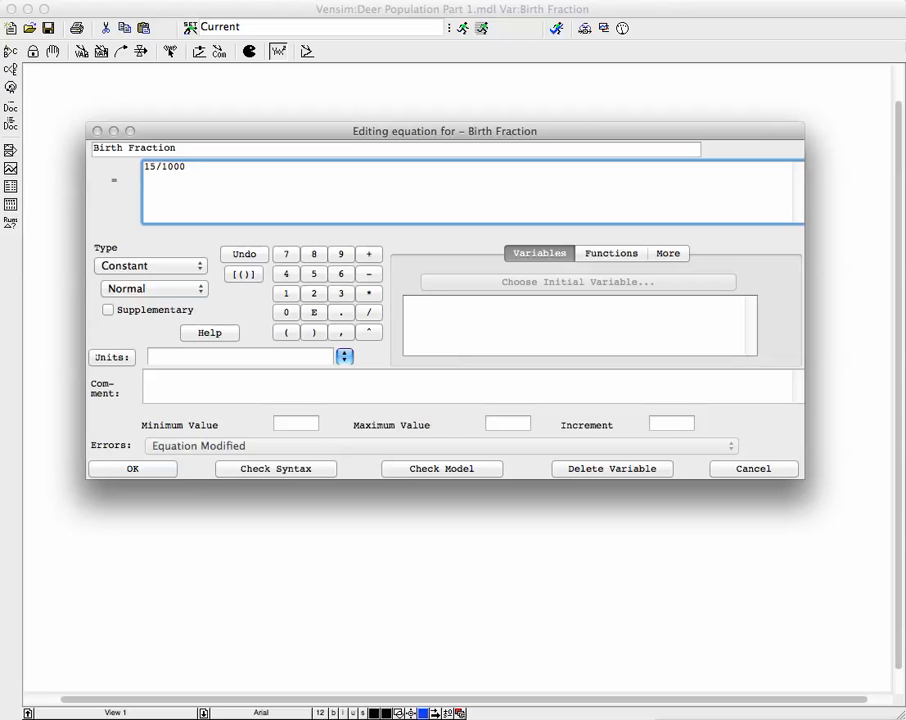
pyautogui.click(132, 468)
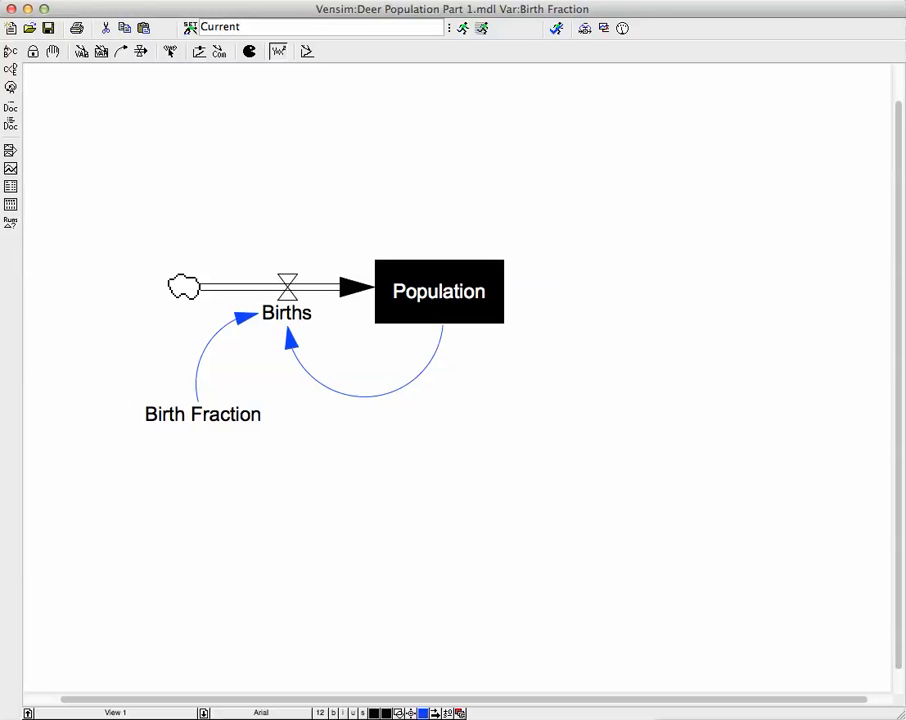
pyautogui.doubleClick(439, 291)
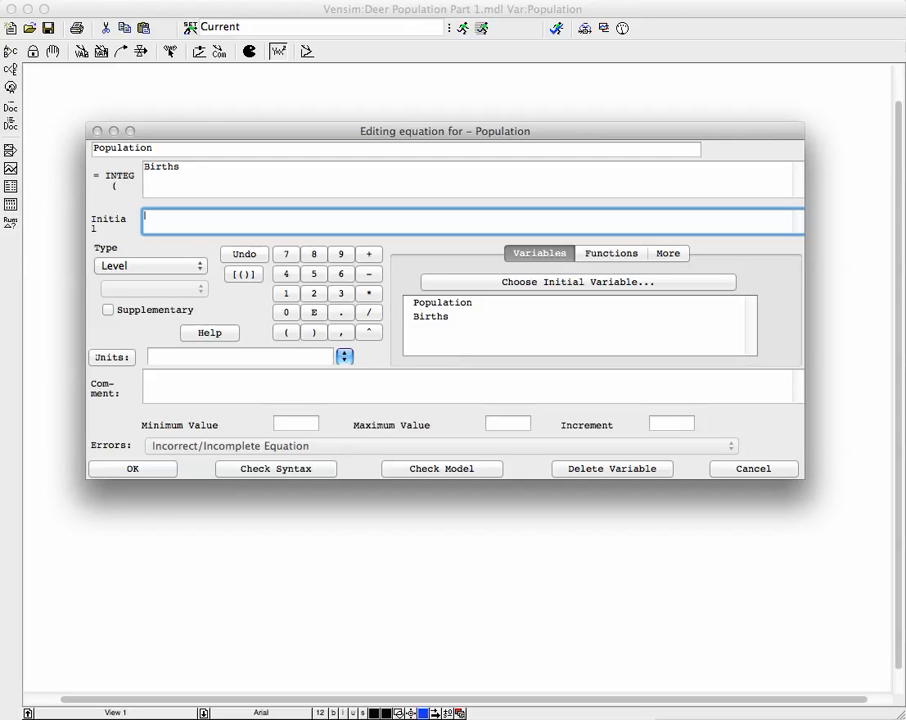
# Step: Enter 100000 as Population's initial value and confirm its equation
pyautogui.write('1')
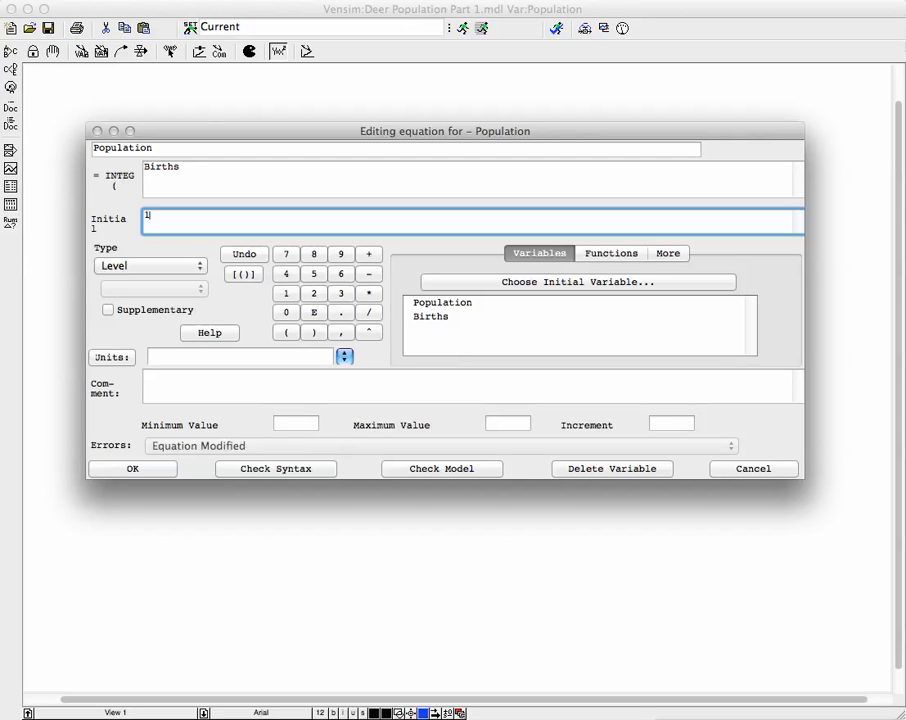
pyautogui.write('00')
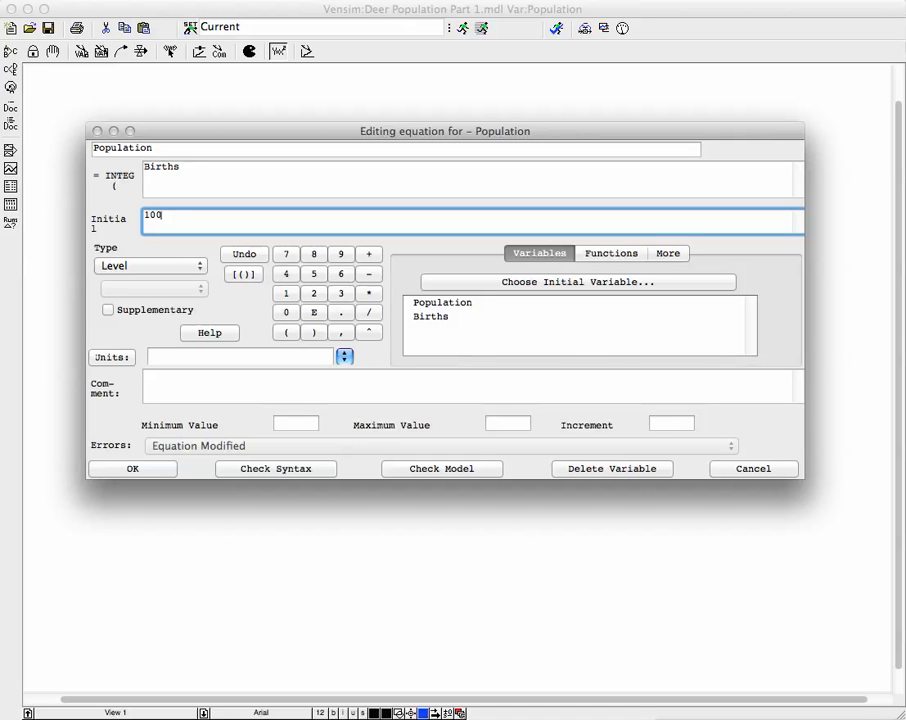
pyautogui.write('000')
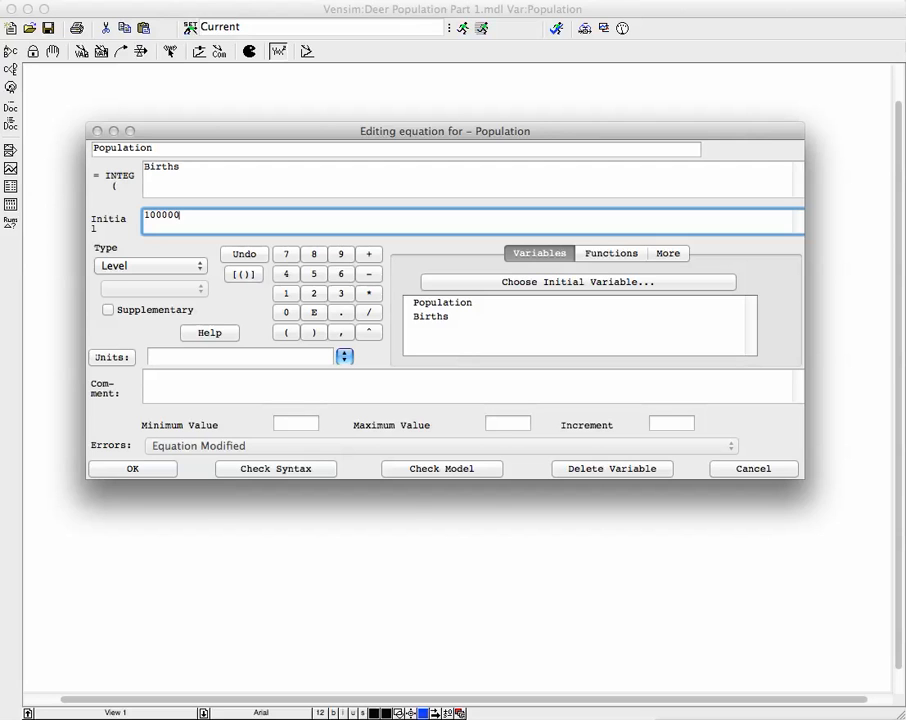
pyautogui.click(132, 468)
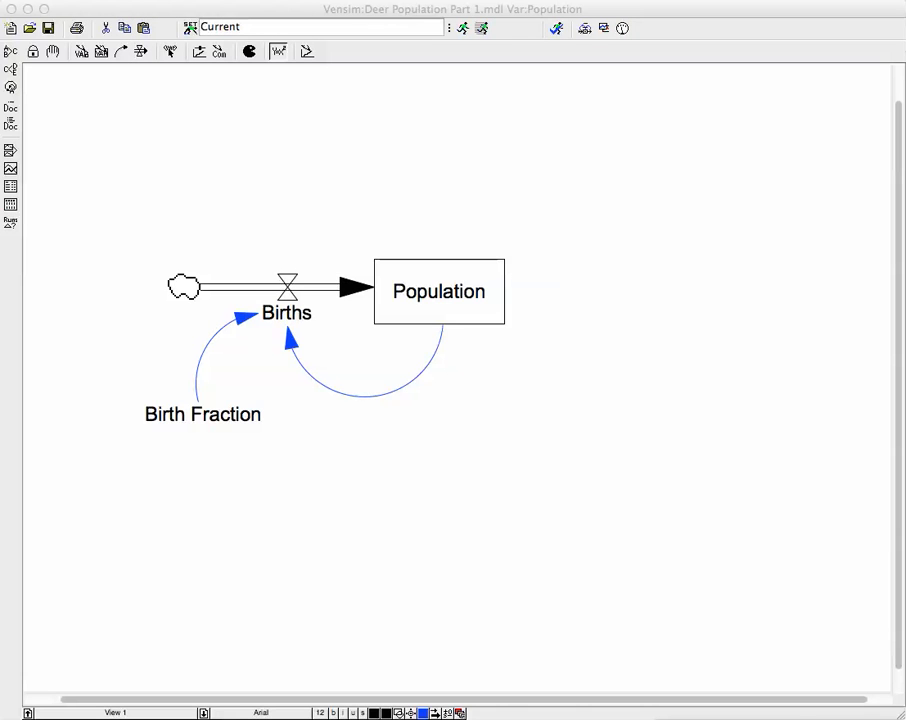
# Step: Review the Model Settings time bounds: 0 to 50 years, time step 1
pyautogui.click(20, 9)
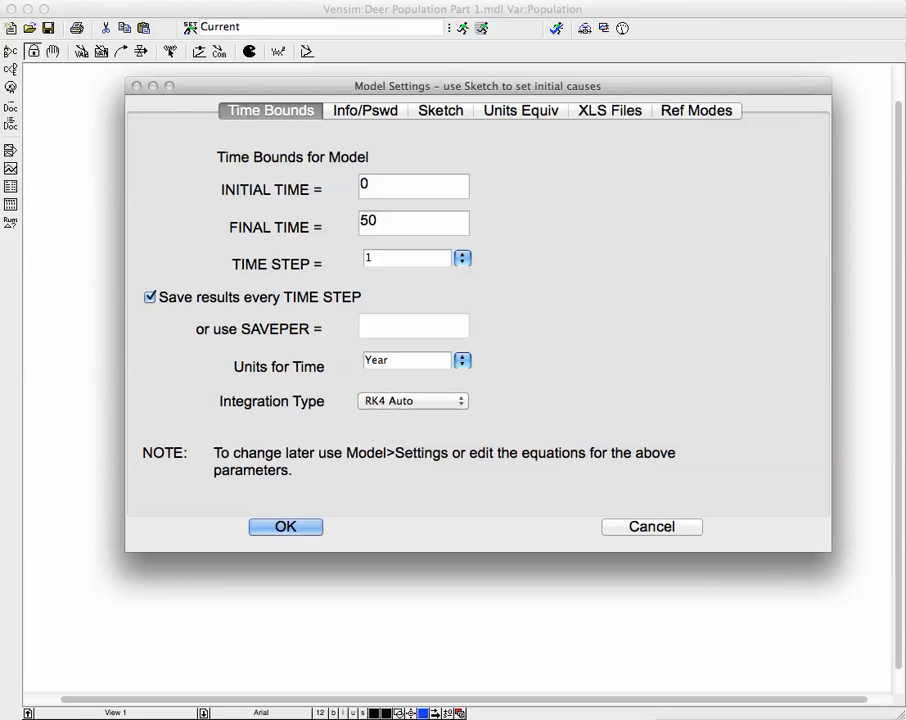
pyautogui.click(413, 186)
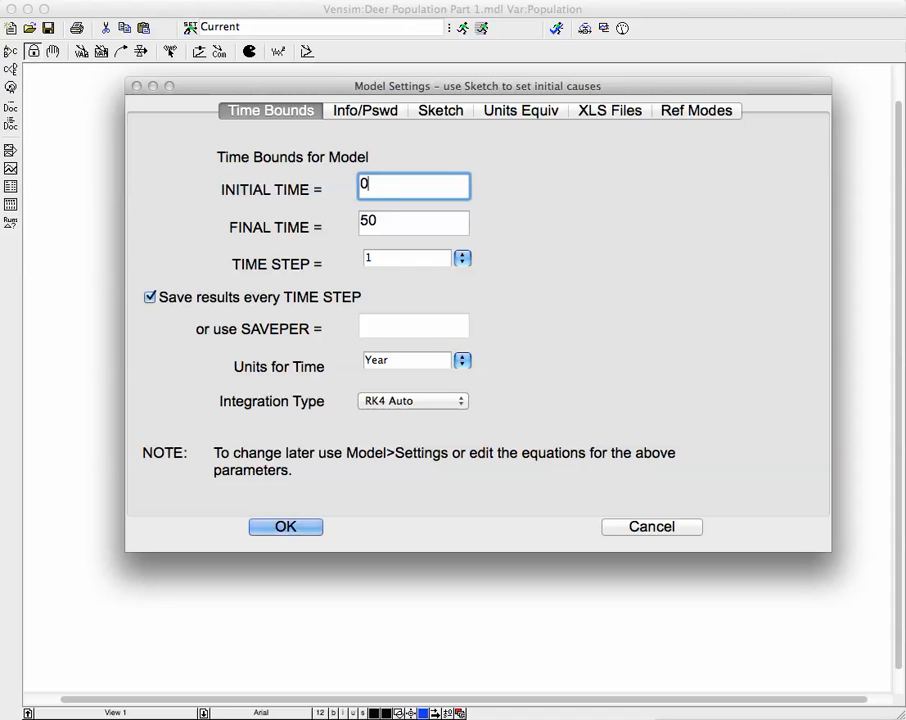
pyautogui.click(413, 221)
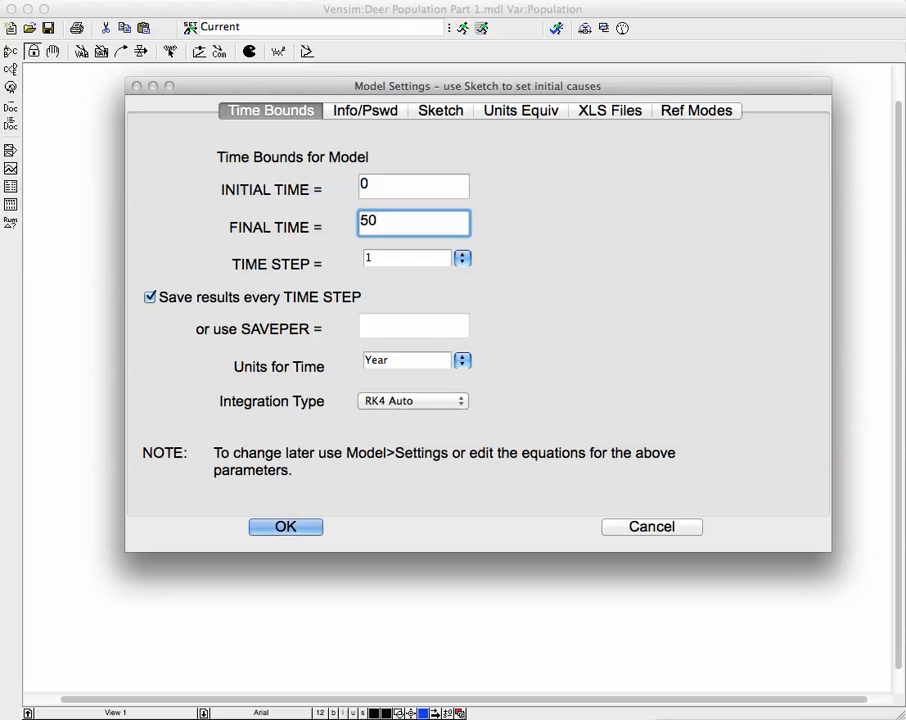
pyautogui.click(405, 257)
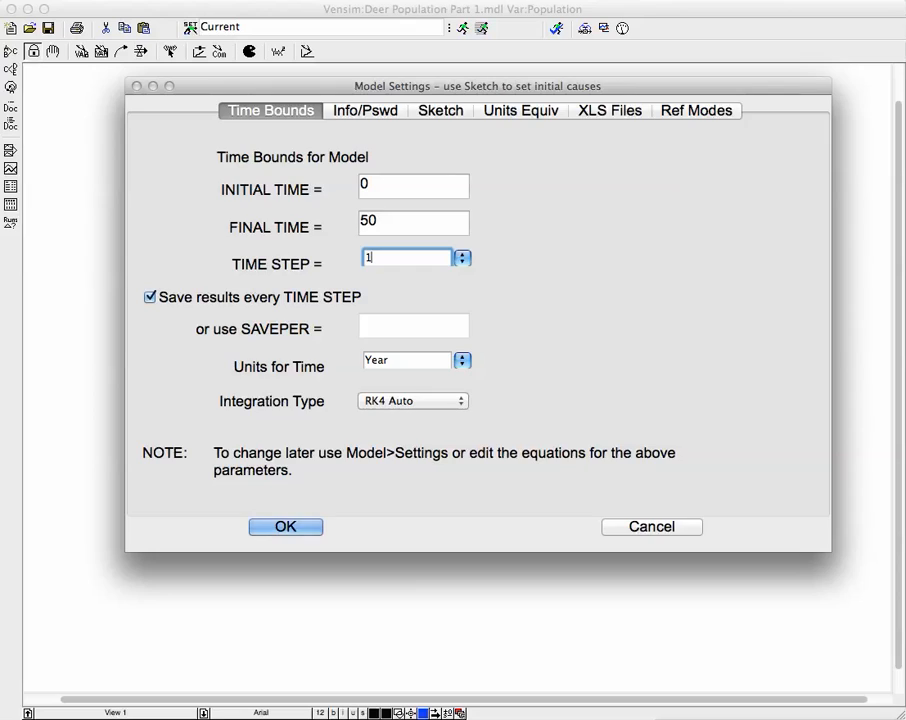
pyautogui.click(285, 526)
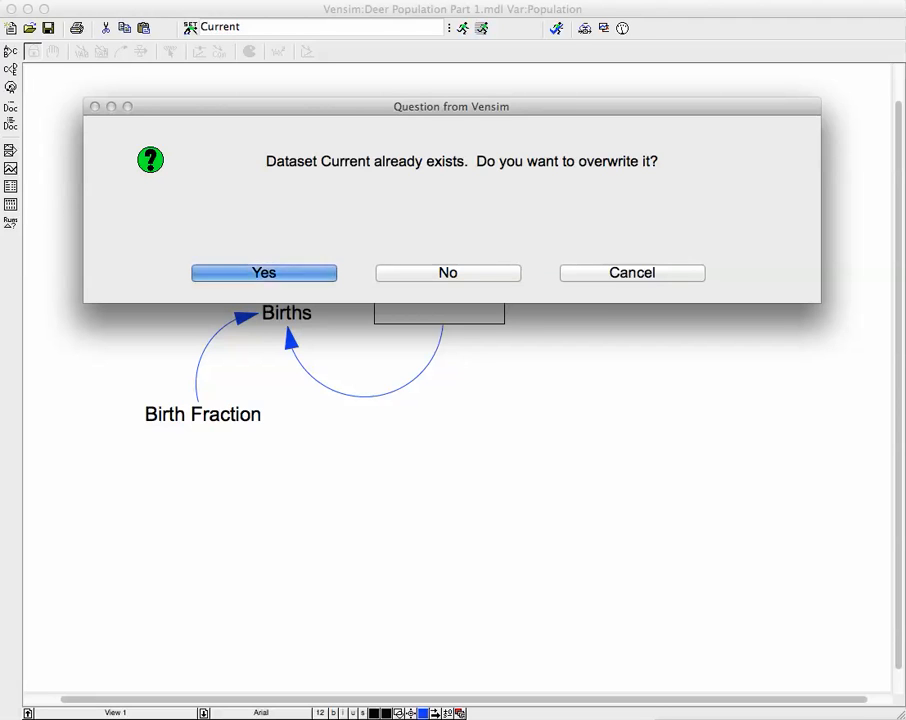
# Step: Overwrite the Current dataset with the simulation results
pyautogui.click(264, 272)
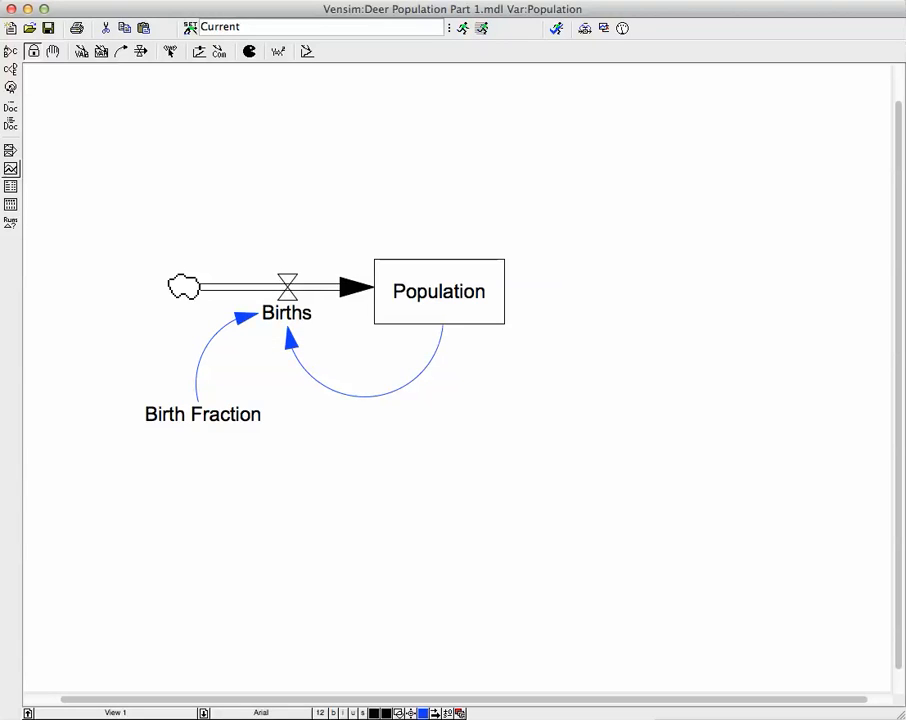
pyautogui.moveTo(11, 168)
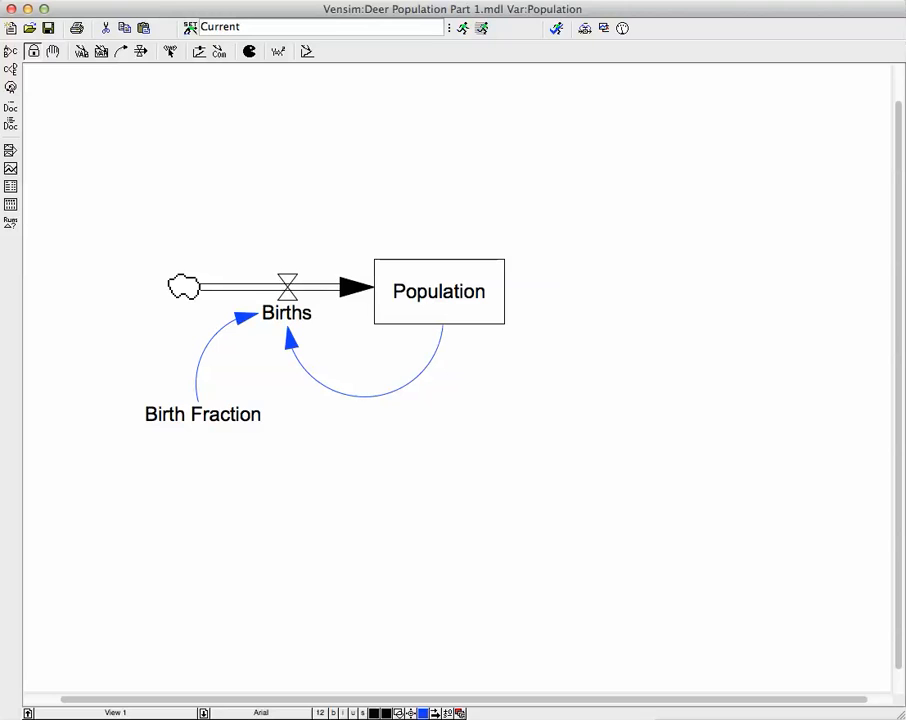
pyautogui.click(30, 9)
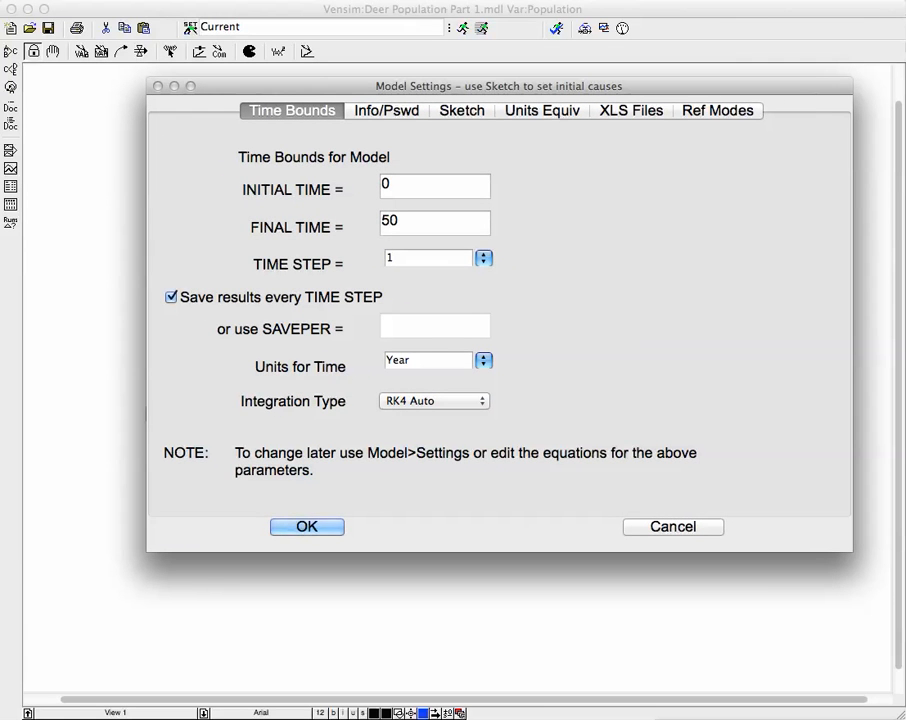
# Step: Change the time step from 1 to 0.0625 and accept the settings
pyautogui.click(484, 257)
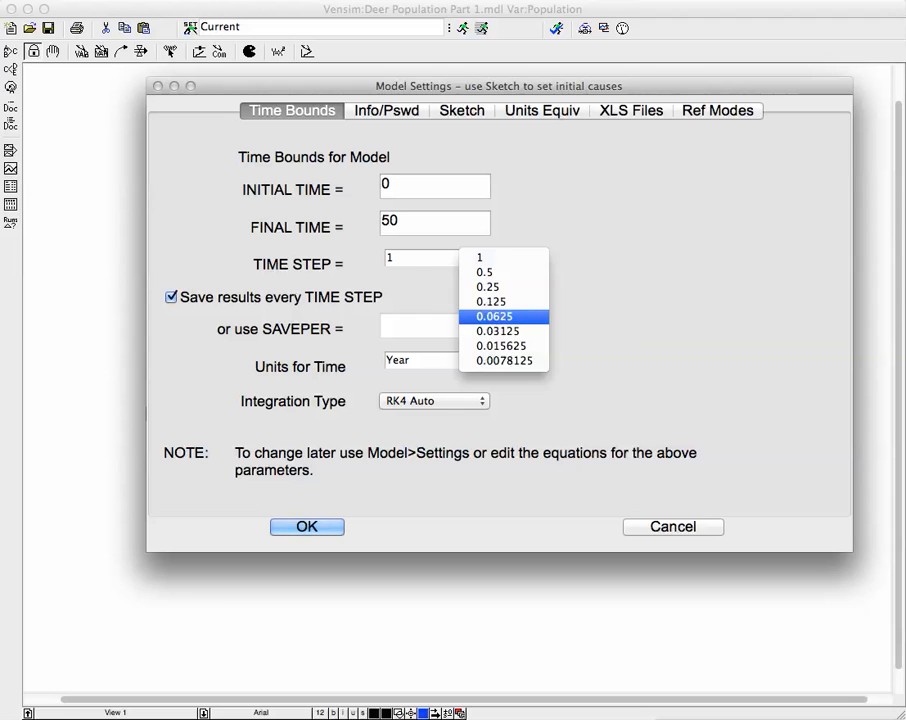
pyautogui.click(493, 316)
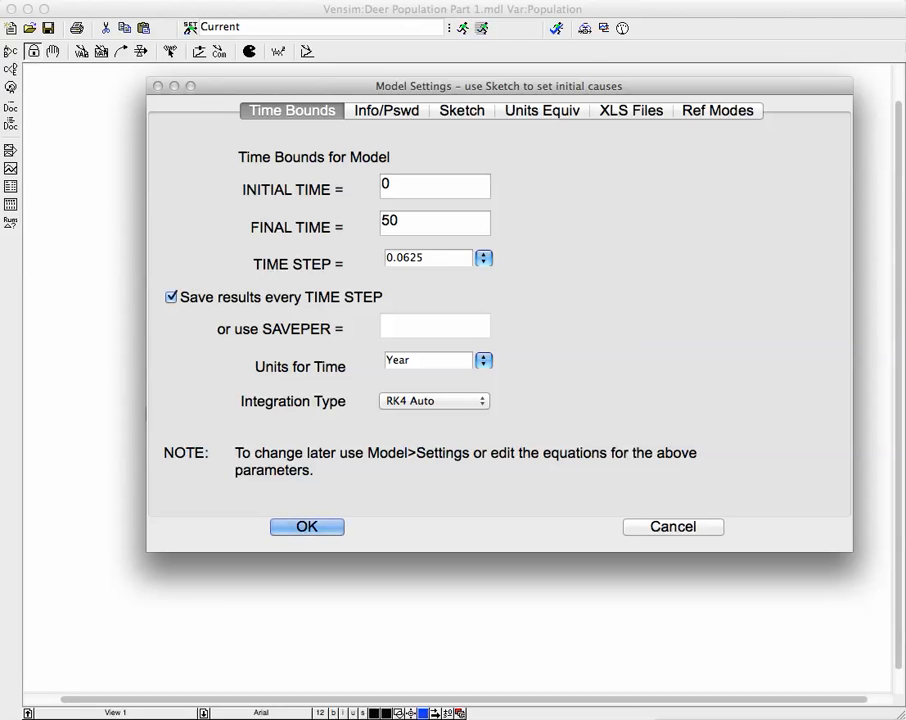
pyautogui.click(306, 526)
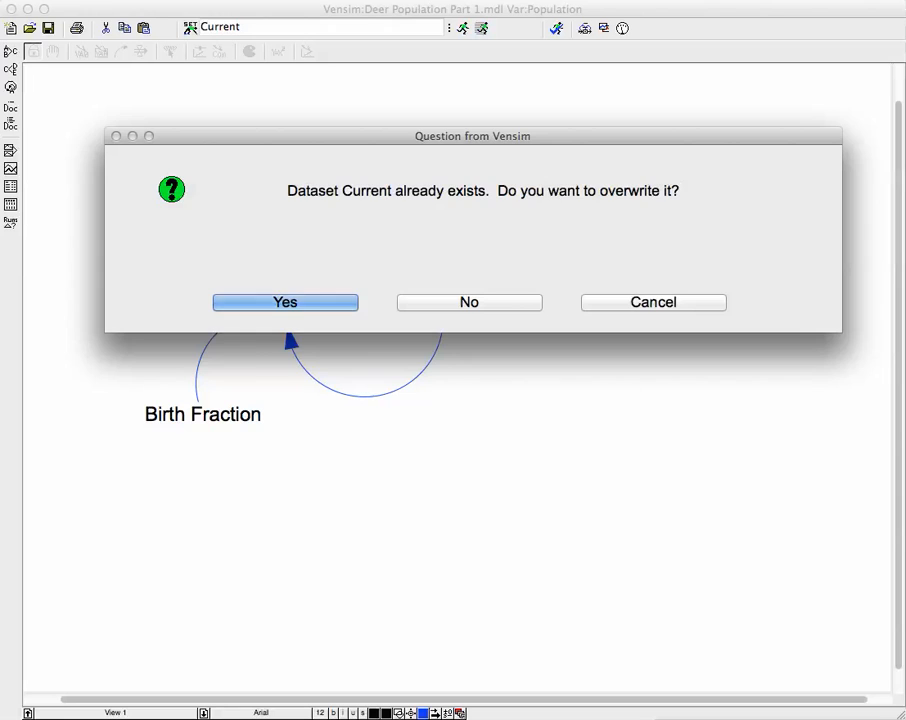
# Step: Confirm overwriting the Current dataset with the rerun at time step 0.0625
pyautogui.click(285, 302)
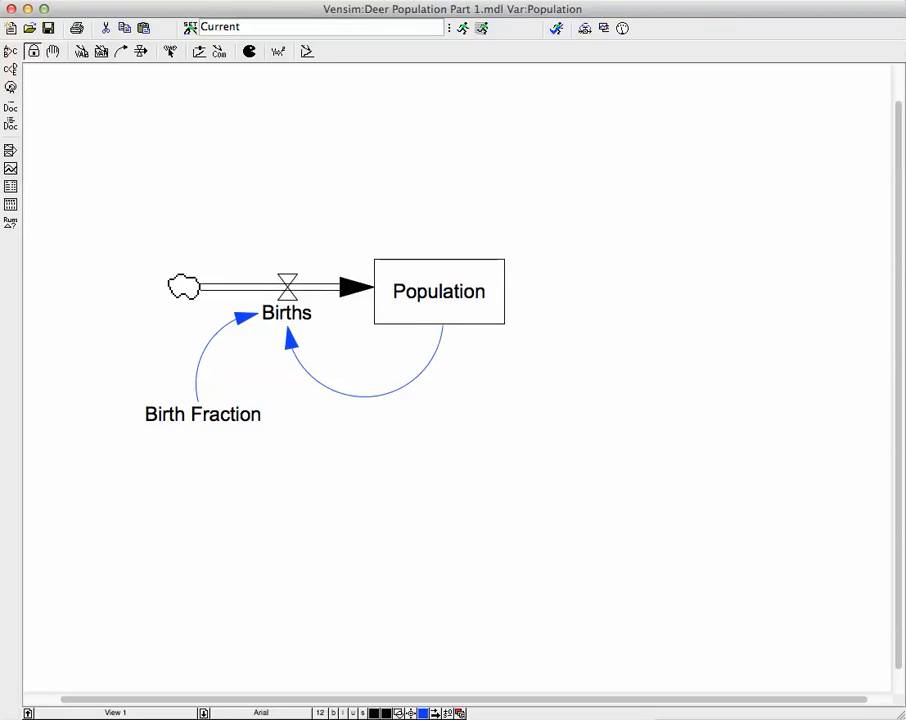
pyautogui.moveTo(11, 150)
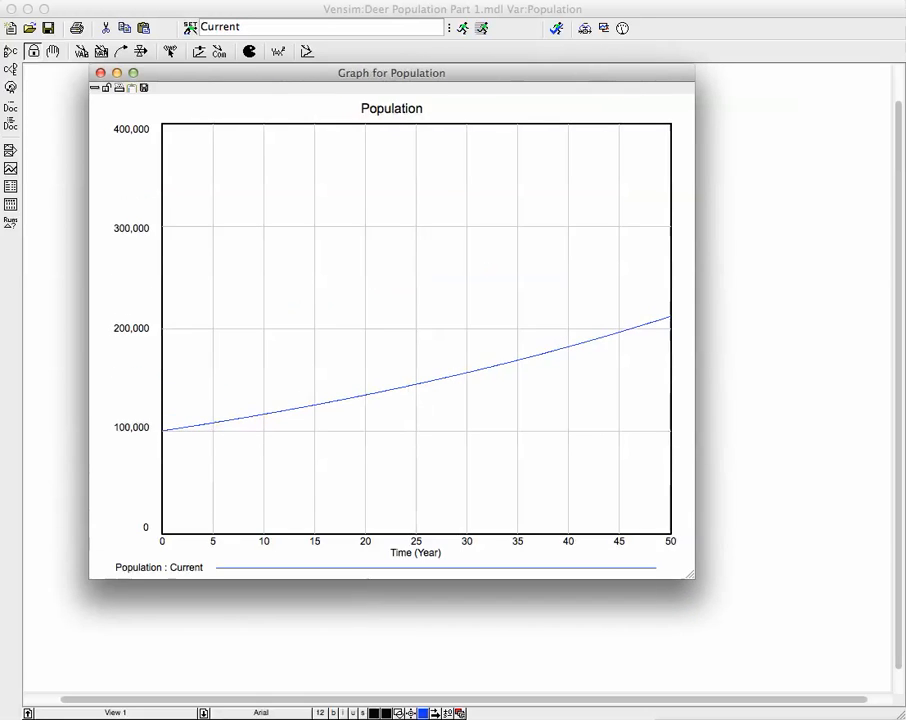
# Step: Enlarge the Population graph, review the rise from about 100,000 to 210,000, then close it
pyautogui.moveTo(695, 580); pyautogui.dragTo(875, 645)
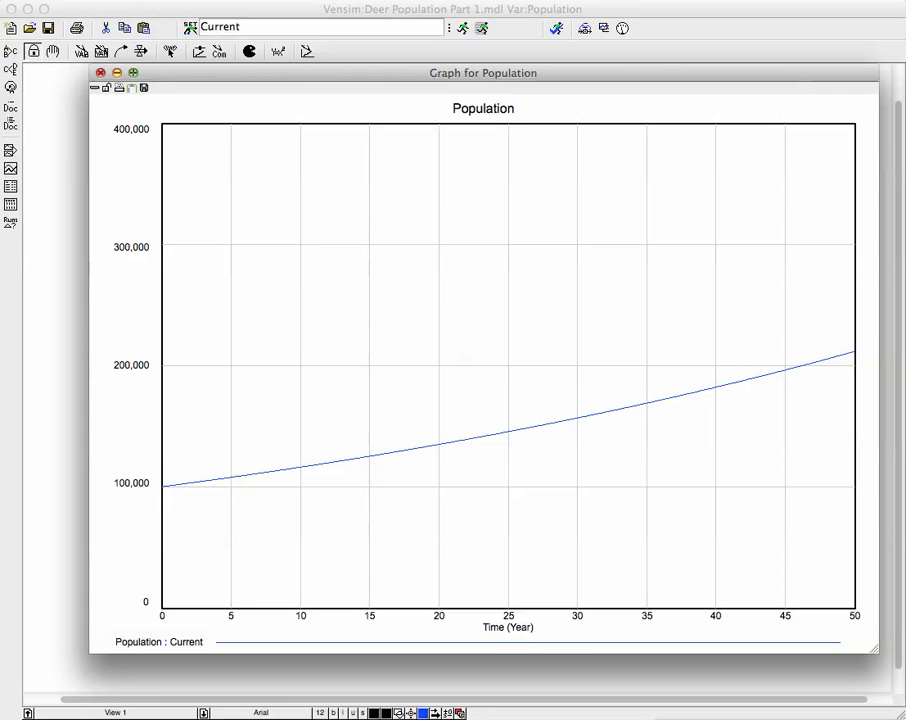
pyautogui.click(100, 72)
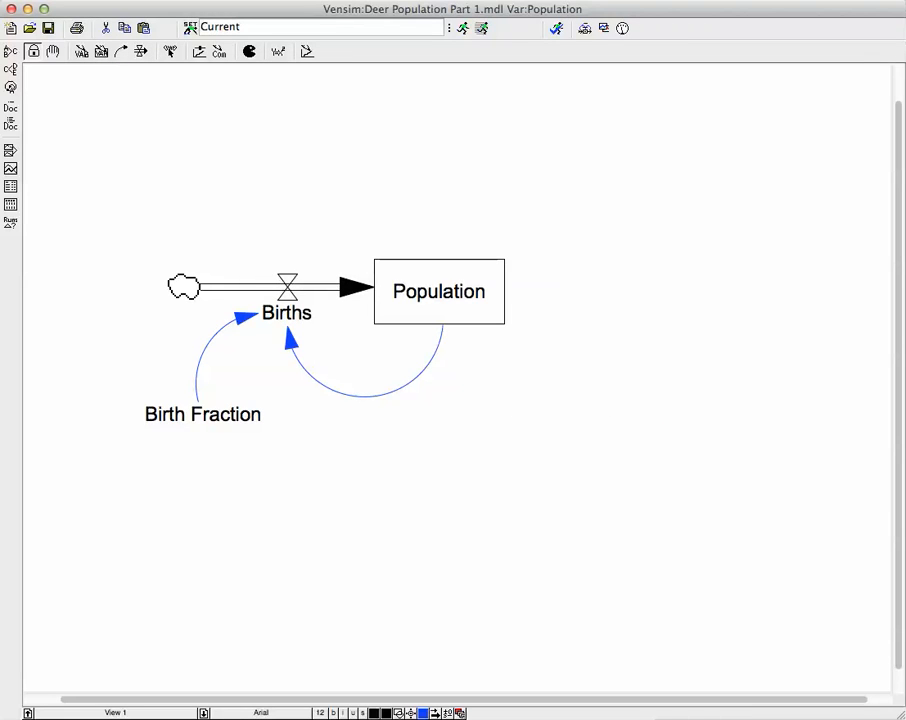